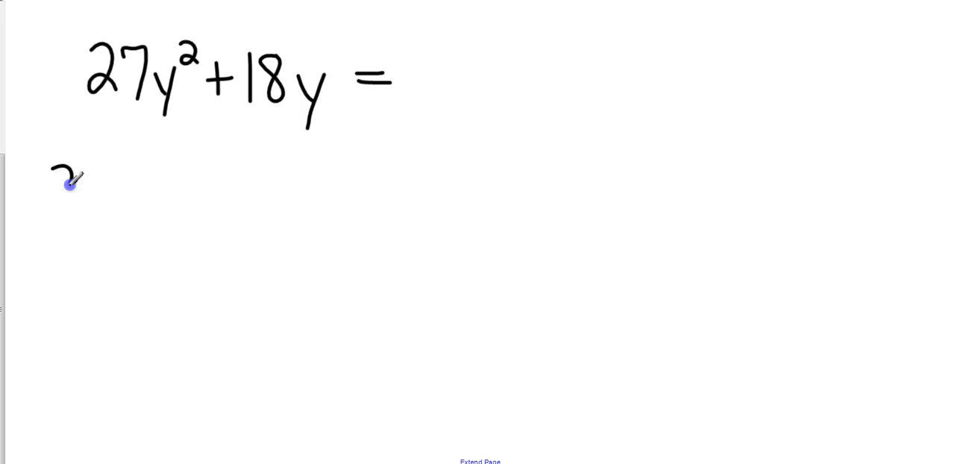
Handwrite the factor list '27: 1, 3, 9, 27' and begin '18: 1, …' below 27y²+18y
left_click_drag(60, 172, 108, 194)
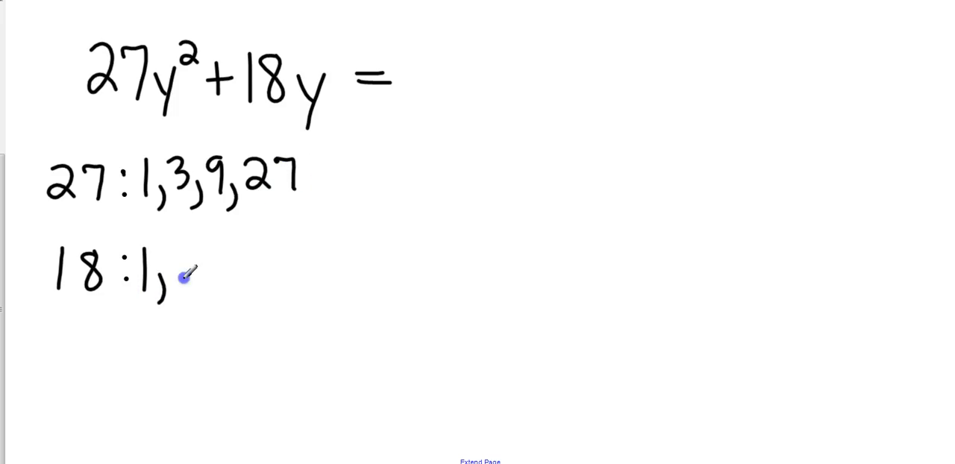
left_click_drag(187, 276, 350, 269)
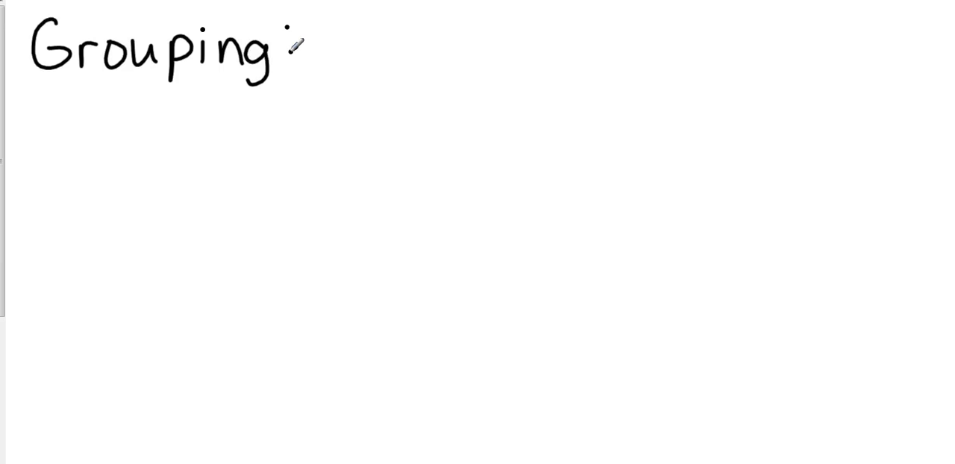
Handwrite the 'Grouping:' heading and begin the expression '4qr +' beneath it
left_click_drag(74, 119, 97, 145)
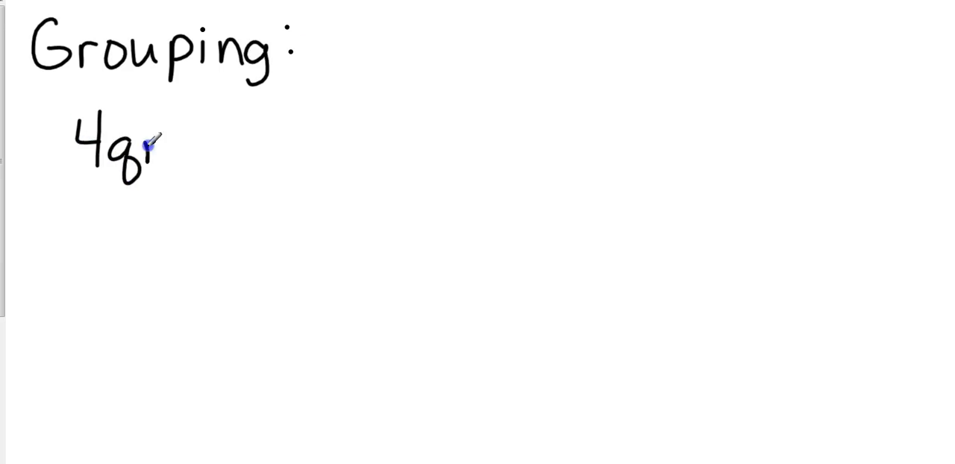
left_click_drag(150, 142, 217, 142)
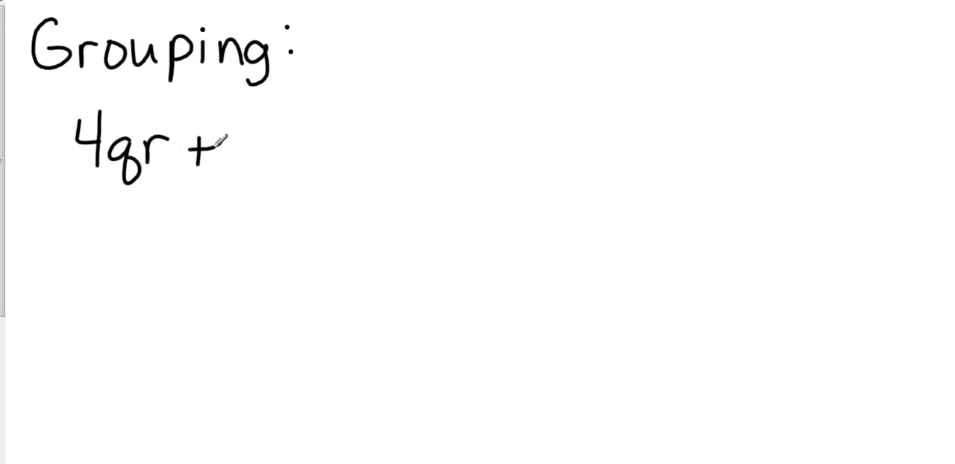